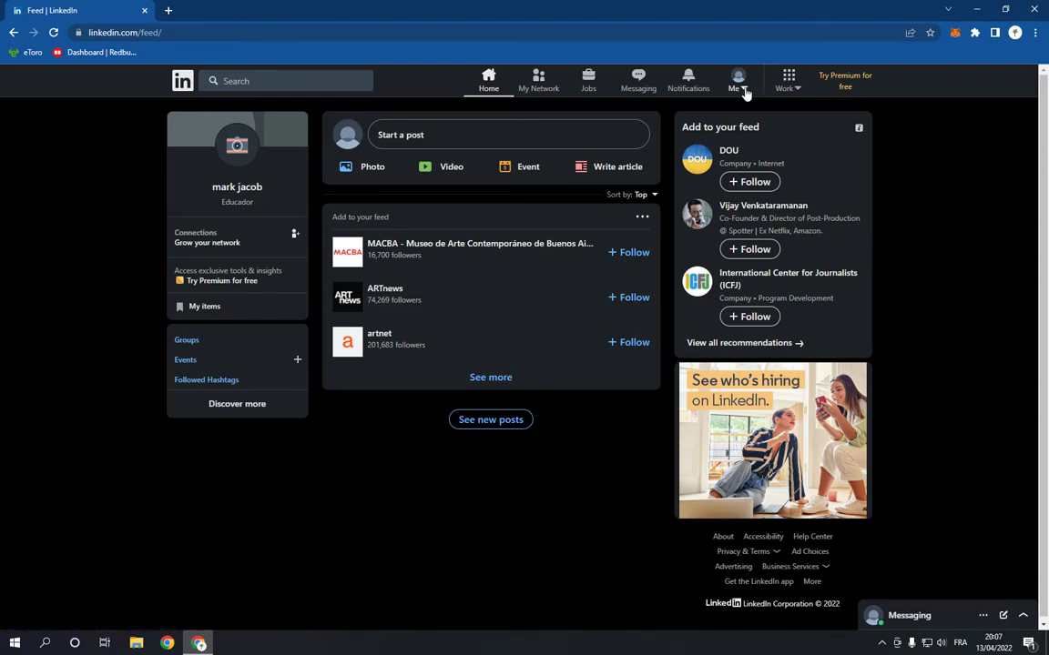
Expand the Me account menu from the LinkedIn home feed
left_click(735, 80)
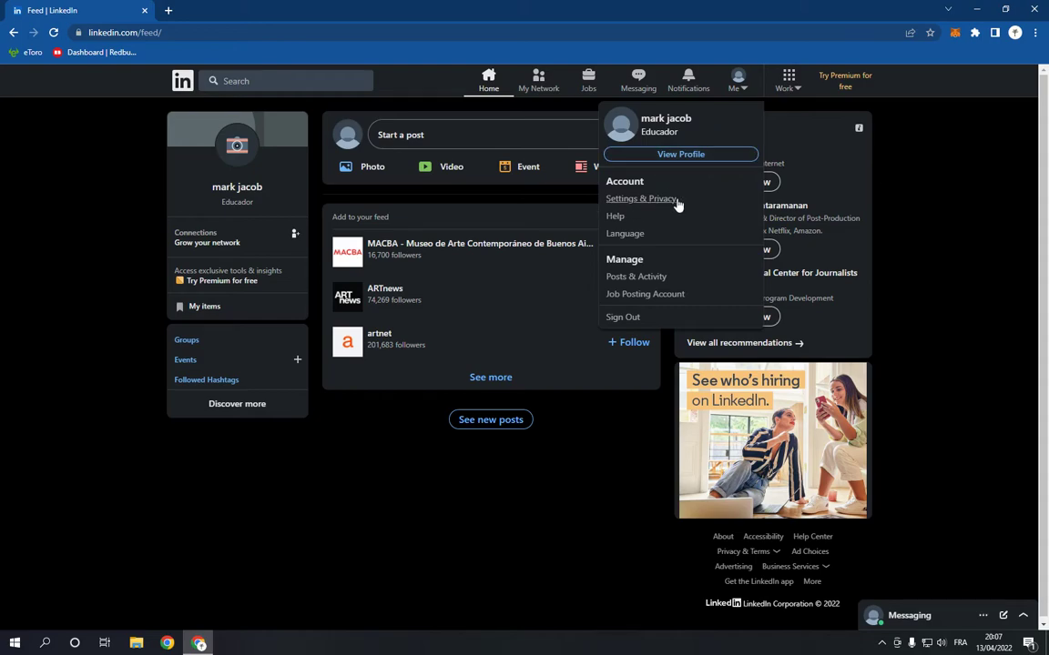
Go to Settings & Privacy and scroll Account preferences down to Syncing options
left_click(640, 199)
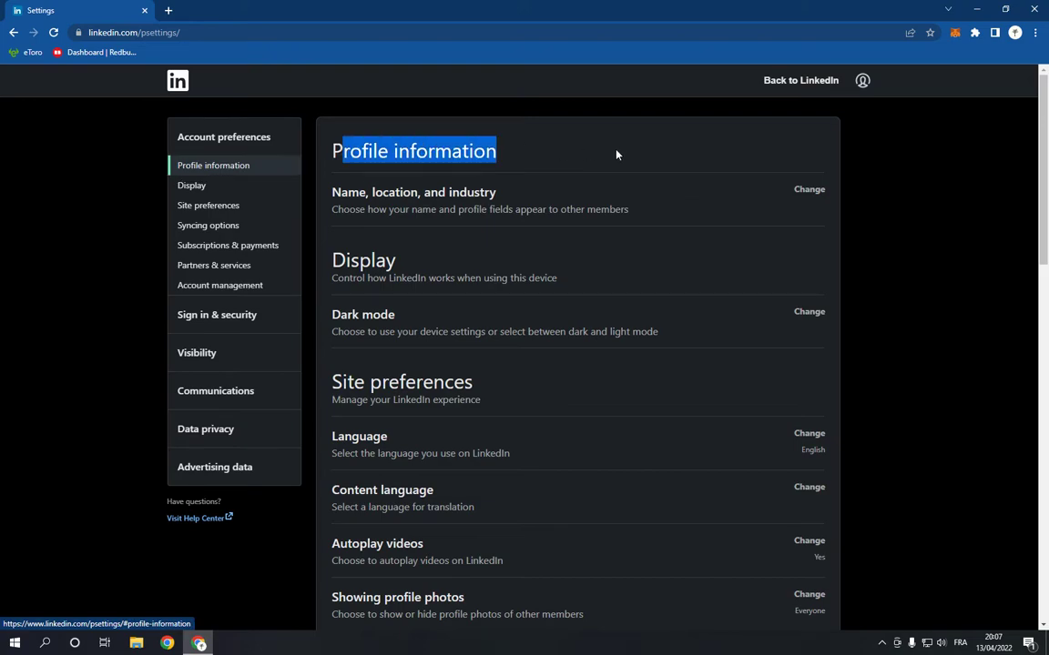
scroll("down", 3)
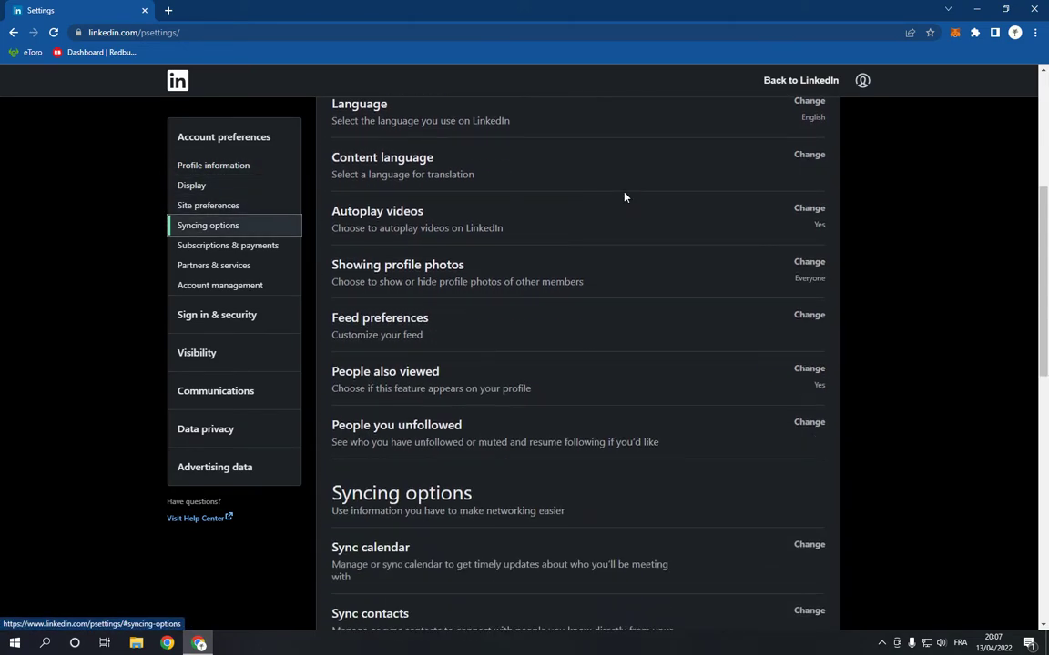
scroll("down", 3)
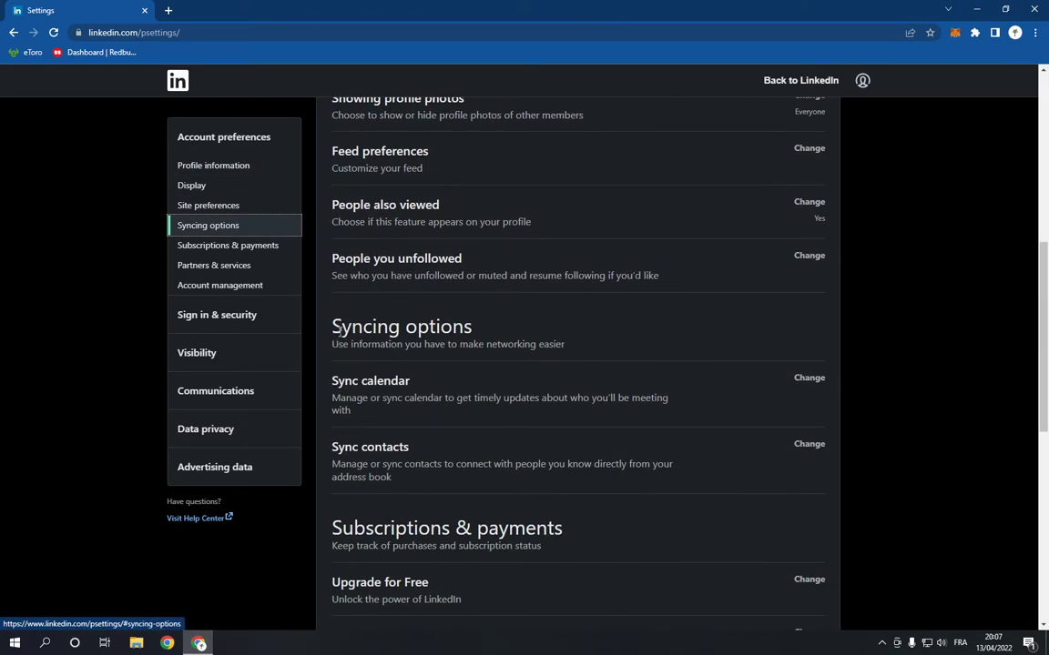
mouse_move(353, 437)
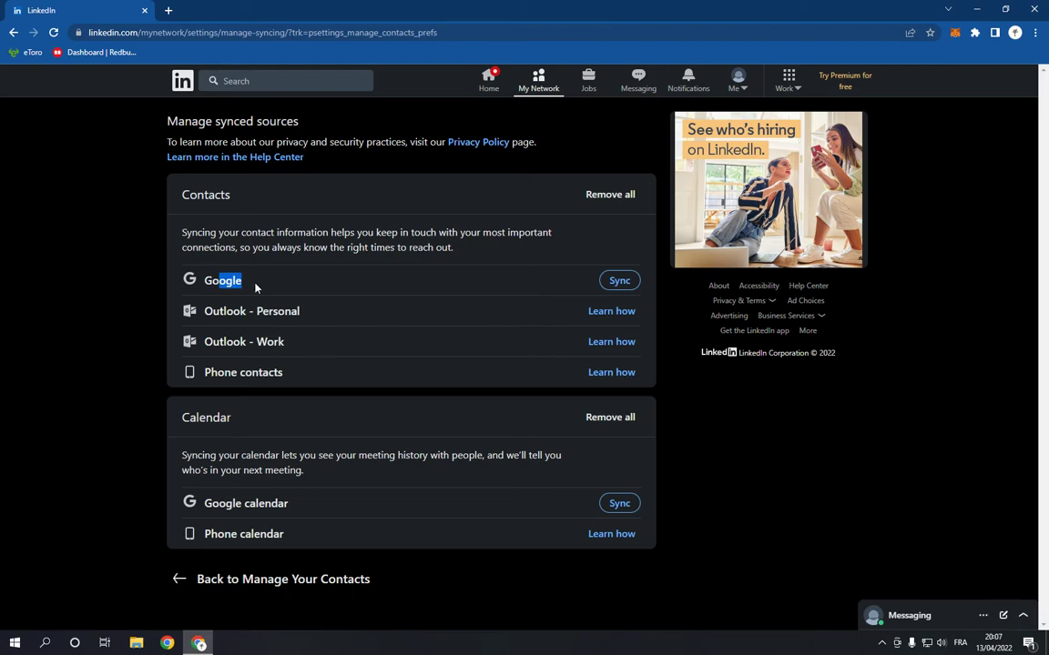
mouse_move(386, 336)
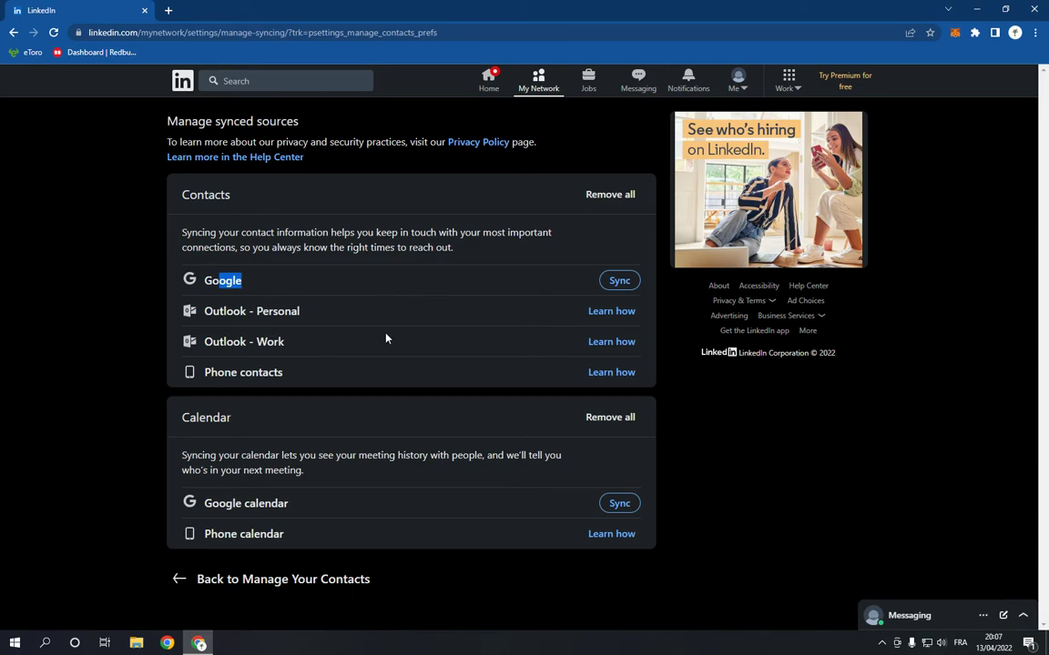
Return to Settings & Privacy via the Me menu, landing on Profile information
left_click(733, 84)
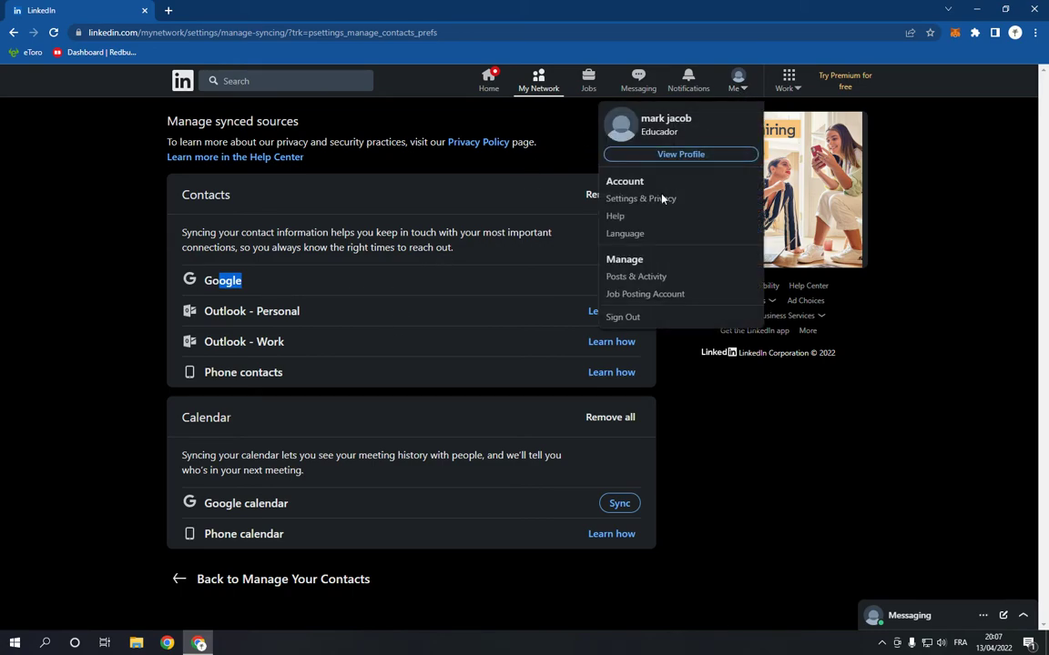
left_click(640, 198)
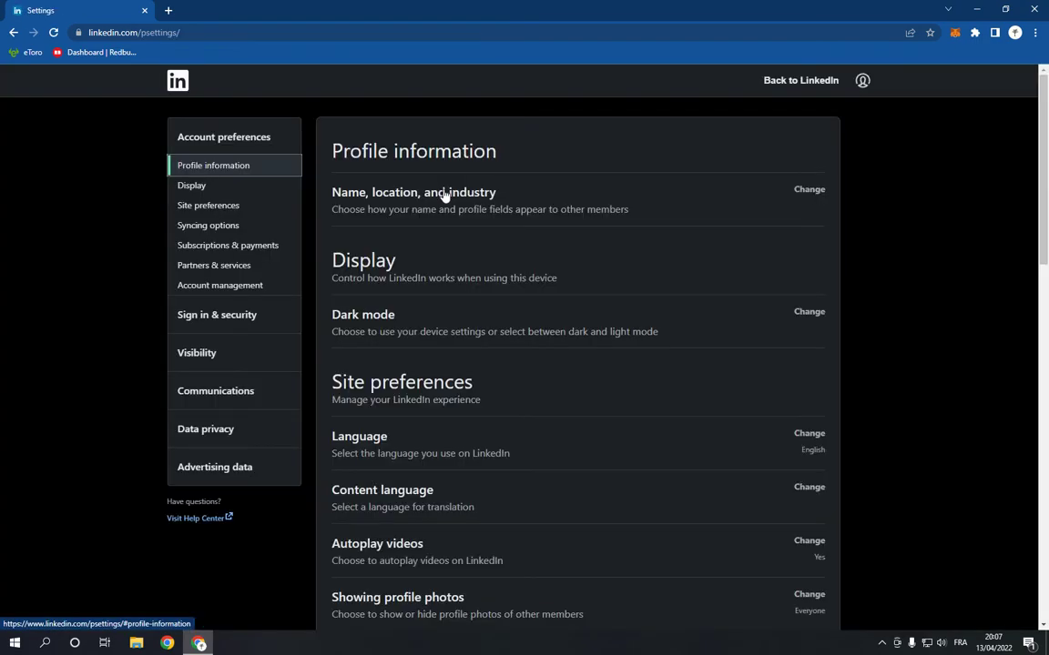
mouse_move(480, 223)
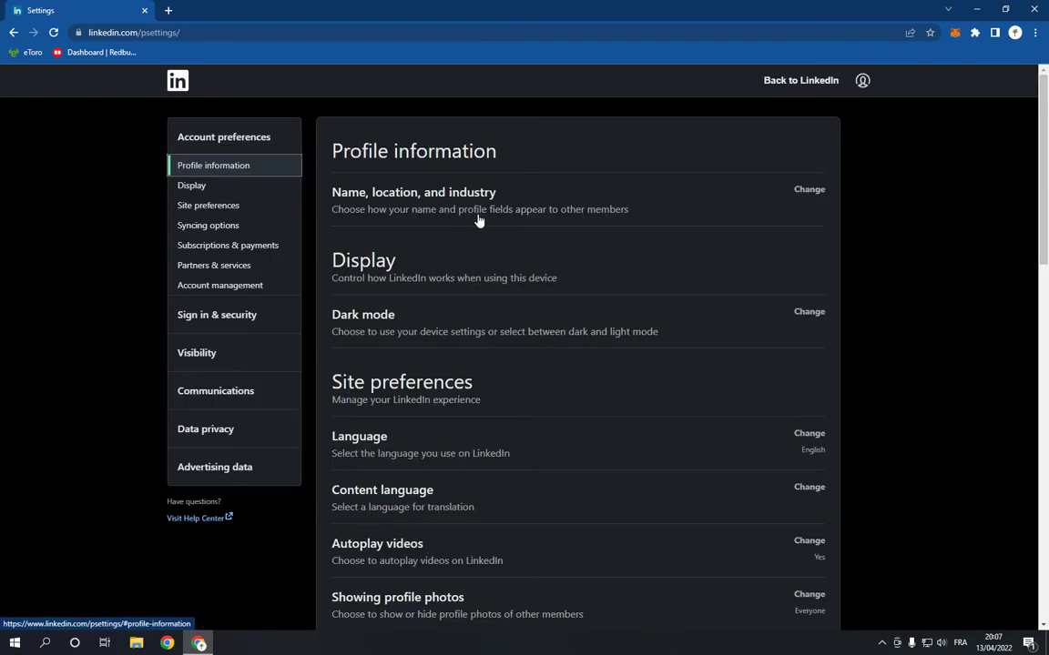